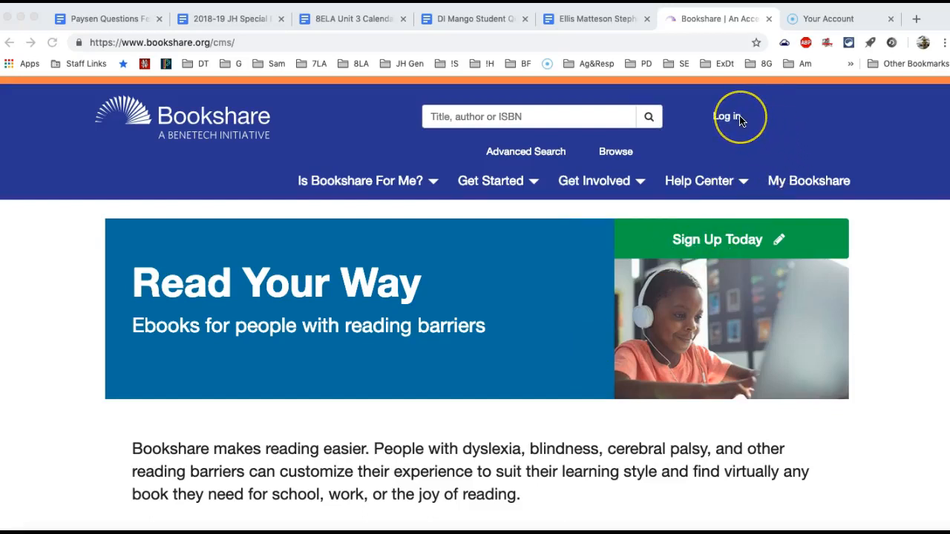
{"action": "mouse_move", "coordinate": [725, 116]}
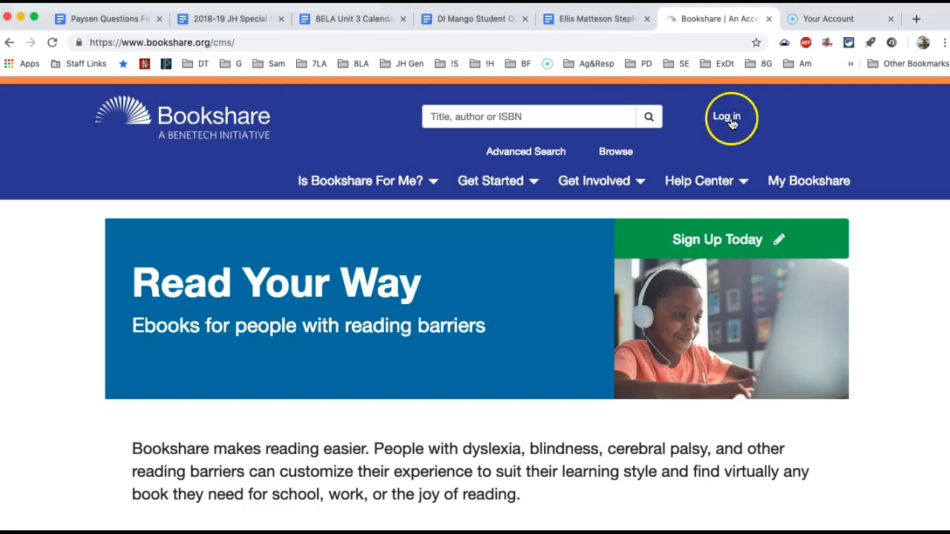
Sign in as student 'Test' with the password, keeping Remember Me ticked.
{"action": "left_click", "coordinate": [726, 116]}
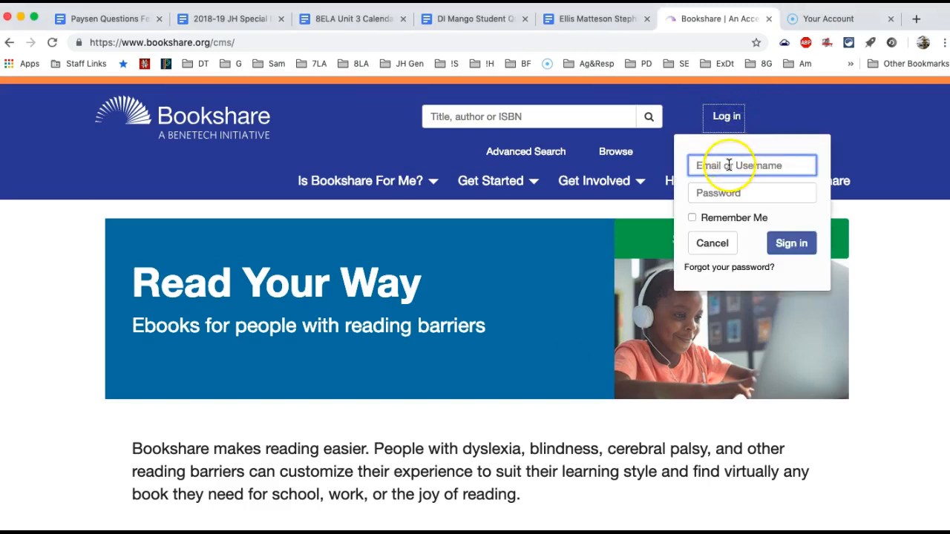
{"action": "left_click", "coordinate": [751, 165]}
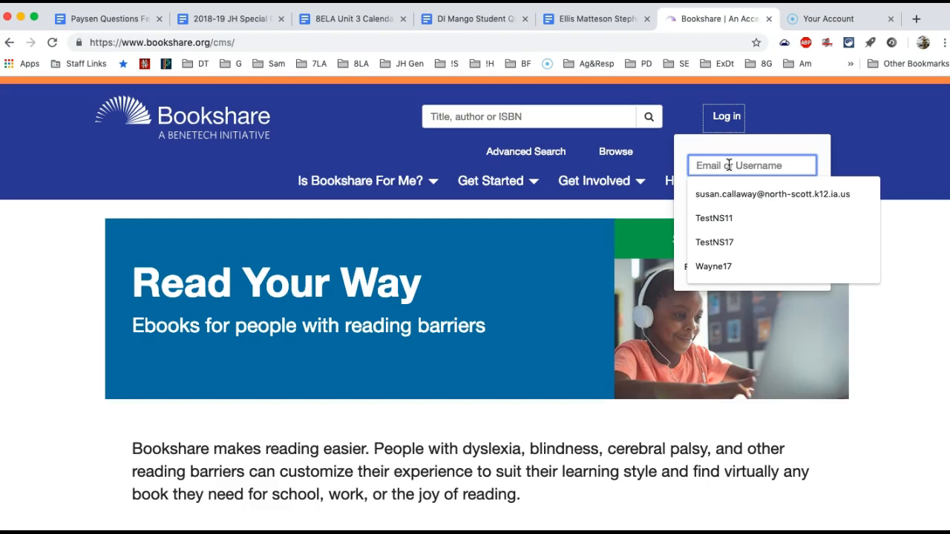
{"action": "type", "text": "Test"}
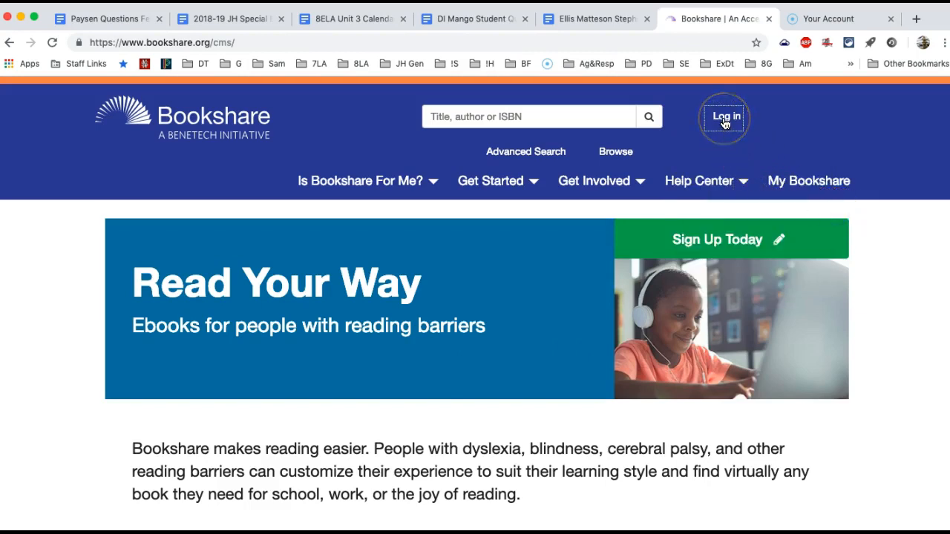
{"action": "left_click", "coordinate": [725, 117]}
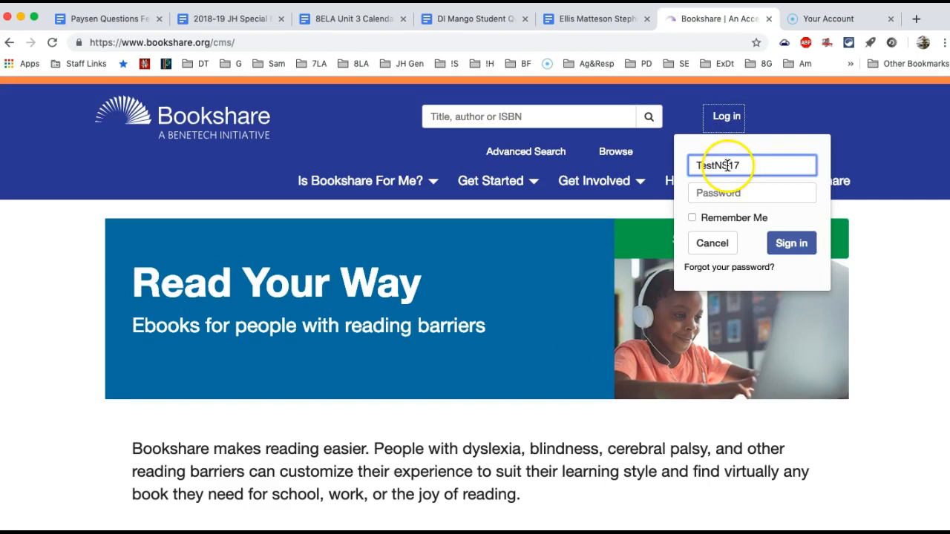
{"action": "left_click", "coordinate": [751, 193]}
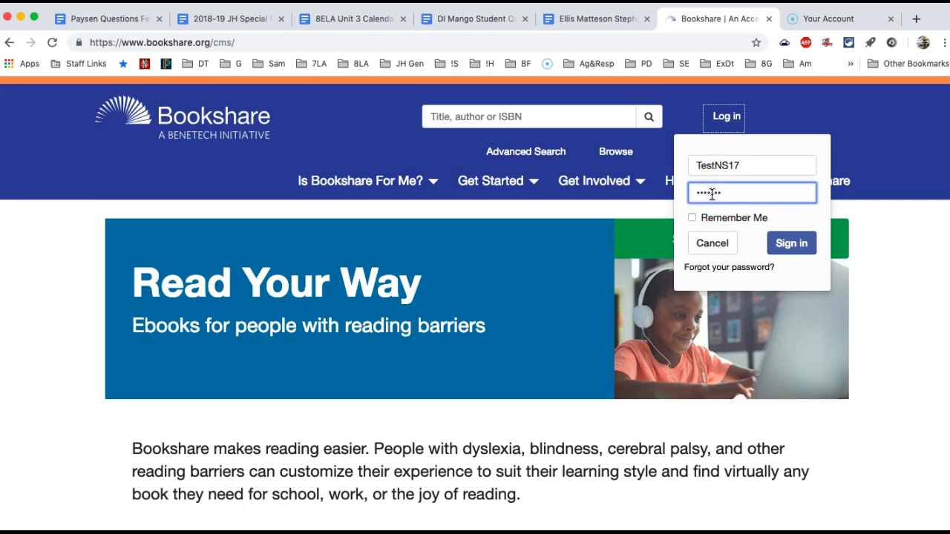
{"action": "left_click", "coordinate": [691, 217]}
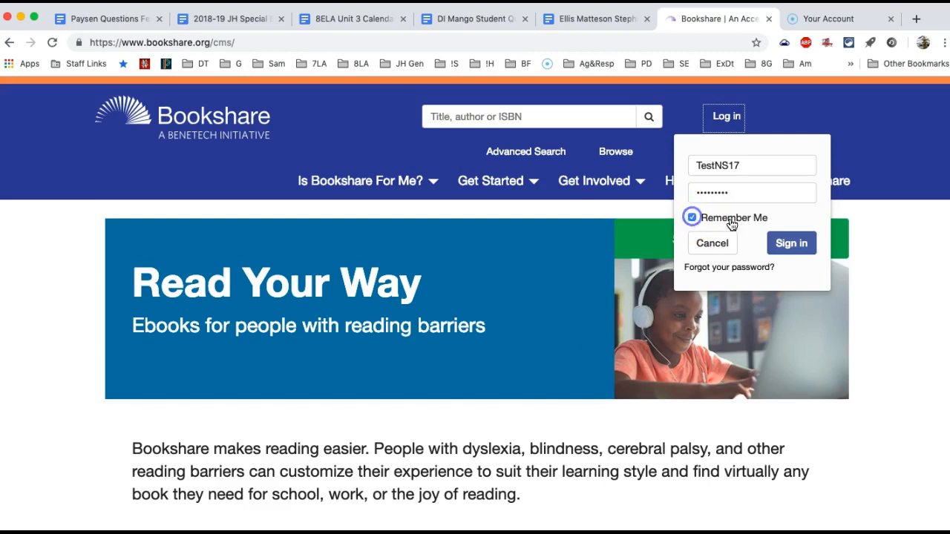
{"action": "left_click", "coordinate": [791, 243]}
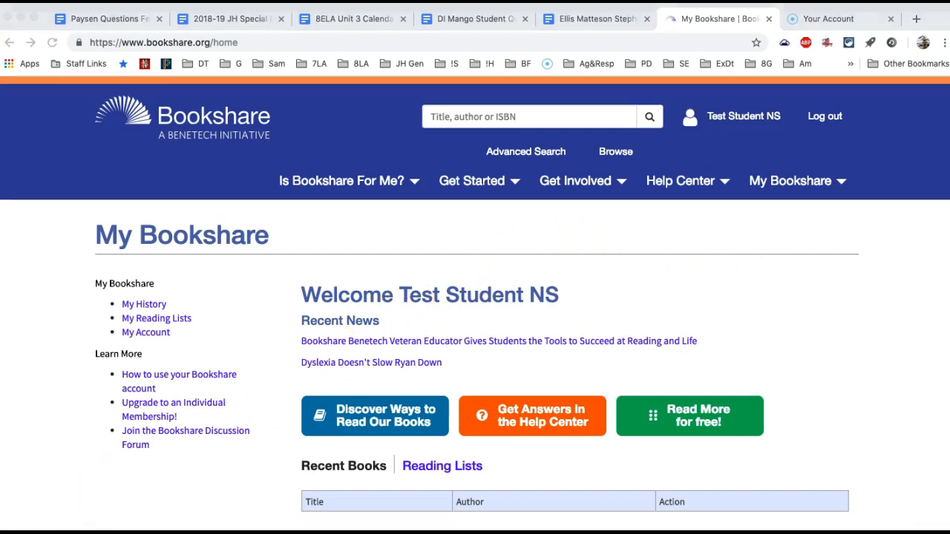
Go to My Reading Lists from the left-hand My Bookshare menu.
{"action": "left_click", "coordinate": [156, 317]}
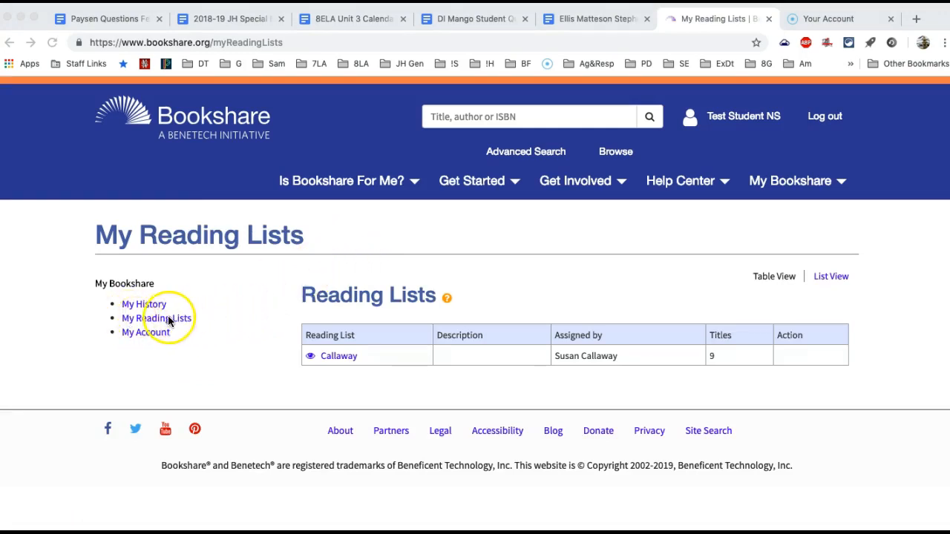
{"action": "left_click", "coordinate": [157, 317]}
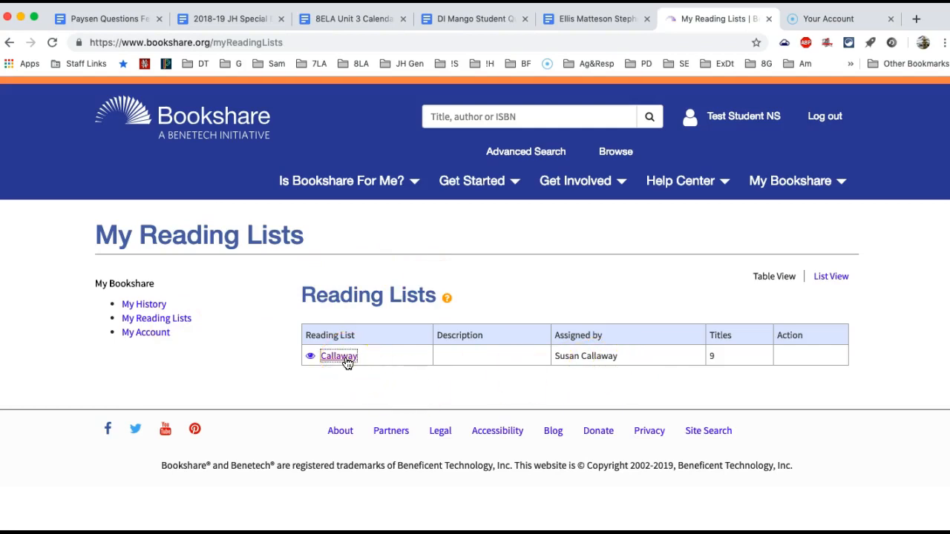
Open the assigned reading list and scroll through its nine titles back to Eleven.
{"action": "left_click", "coordinate": [339, 356]}
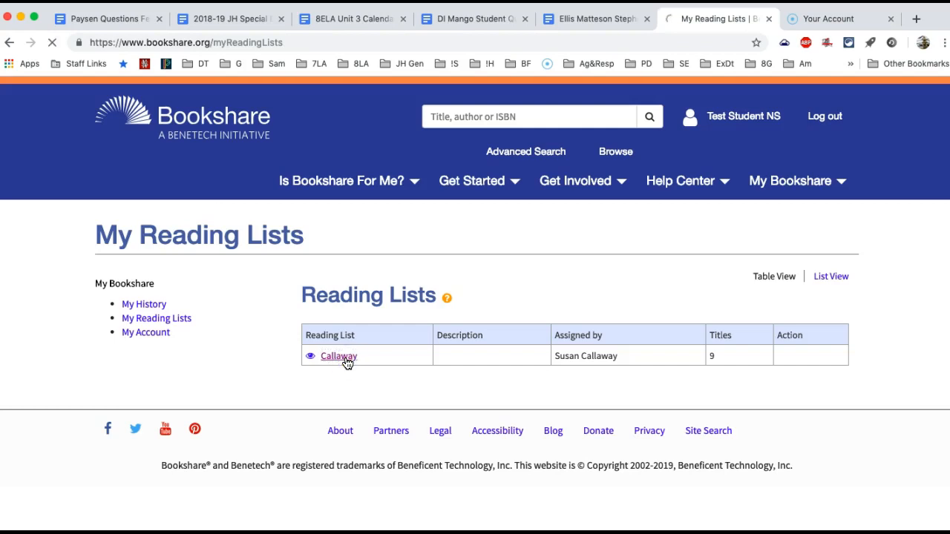
{"action": "left_click", "coordinate": [339, 356]}
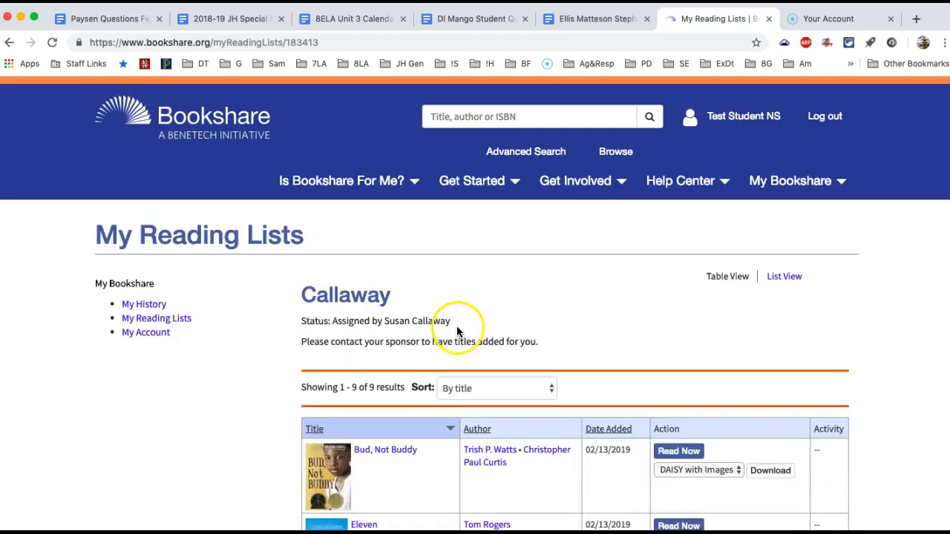
{"action": "scroll", "scroll_direction": "down", "scroll_amount": 3}
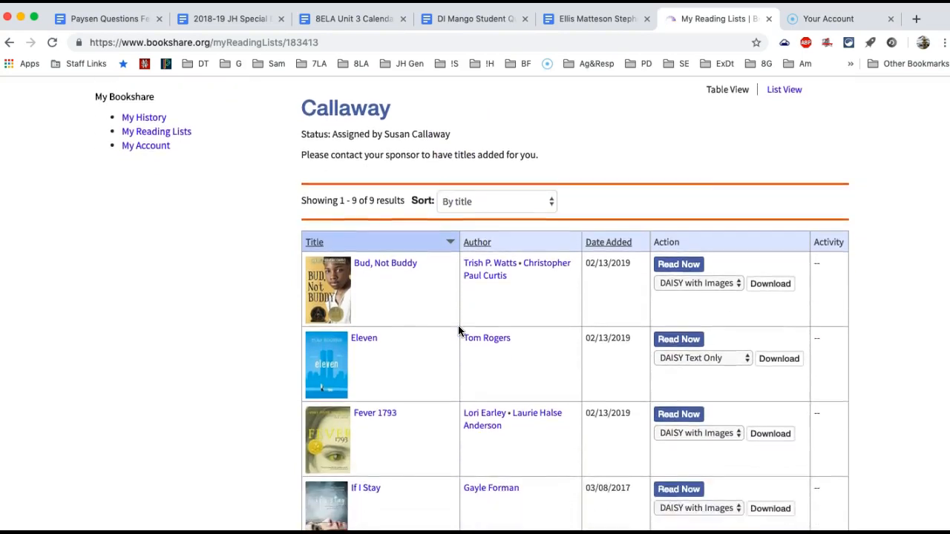
{"action": "scroll", "scroll_direction": "down", "scroll_amount": 3}
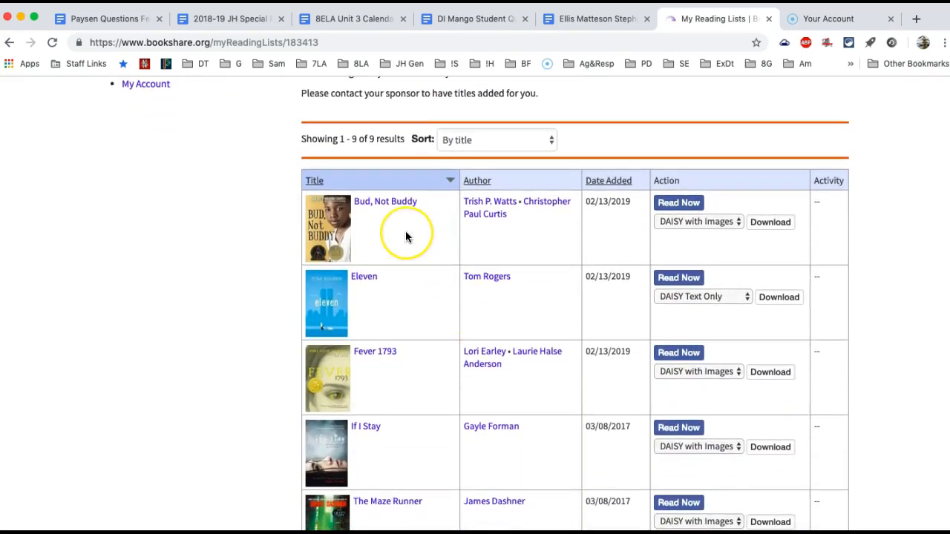
{"action": "scroll", "scroll_direction": "down", "scroll_amount": 3}
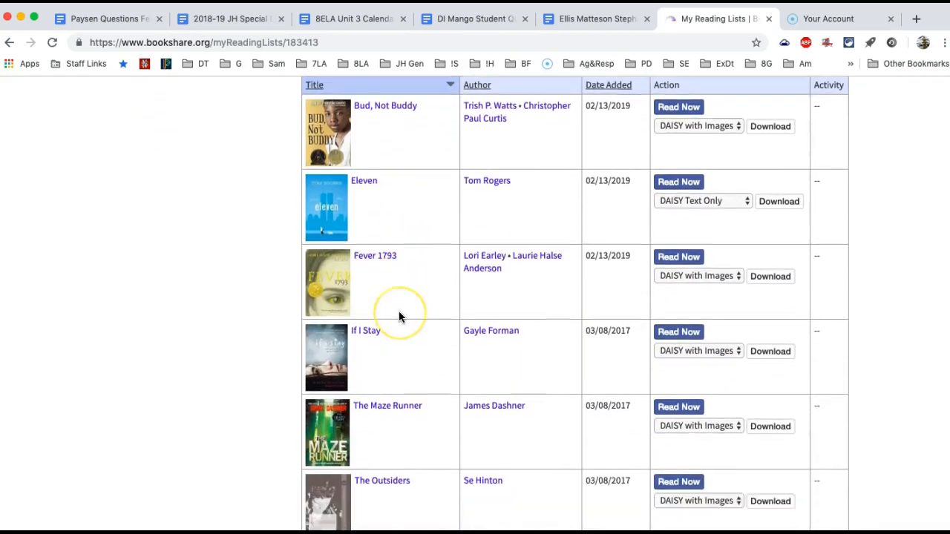
{"action": "scroll", "scroll_direction": "down", "scroll_amount": 3}
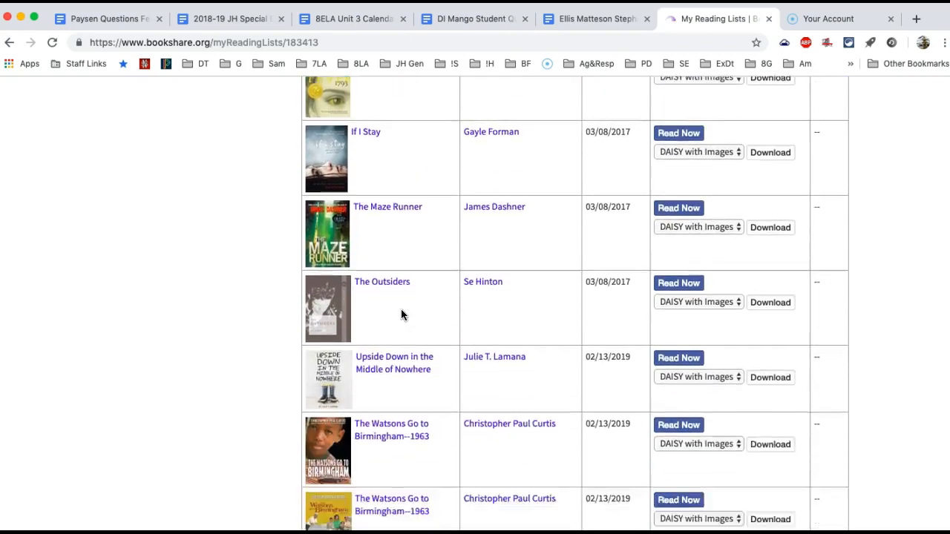
{"action": "scroll", "scroll_direction": "down", "scroll_amount": 3}
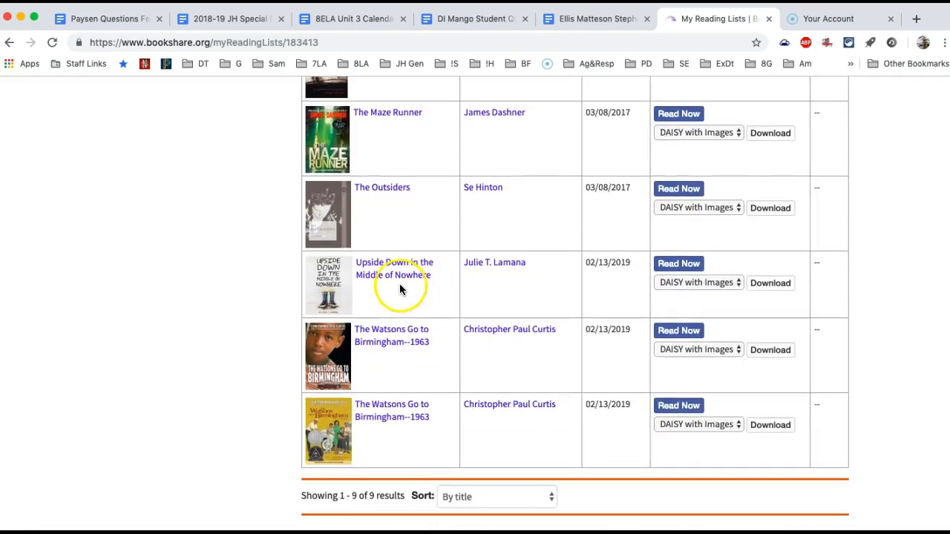
{"action": "scroll", "scroll_direction": "down", "scroll_amount": 3}
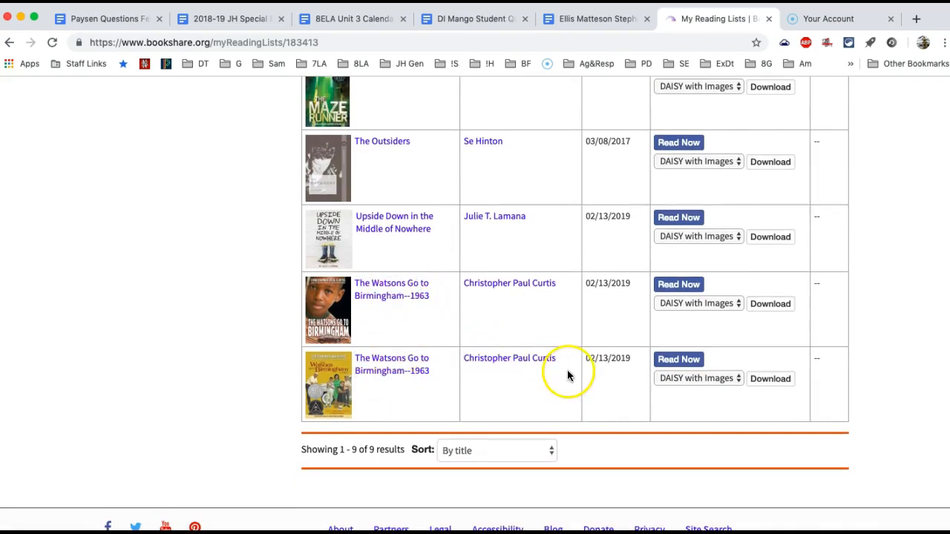
{"action": "mouse_move", "coordinate": [504, 339]}
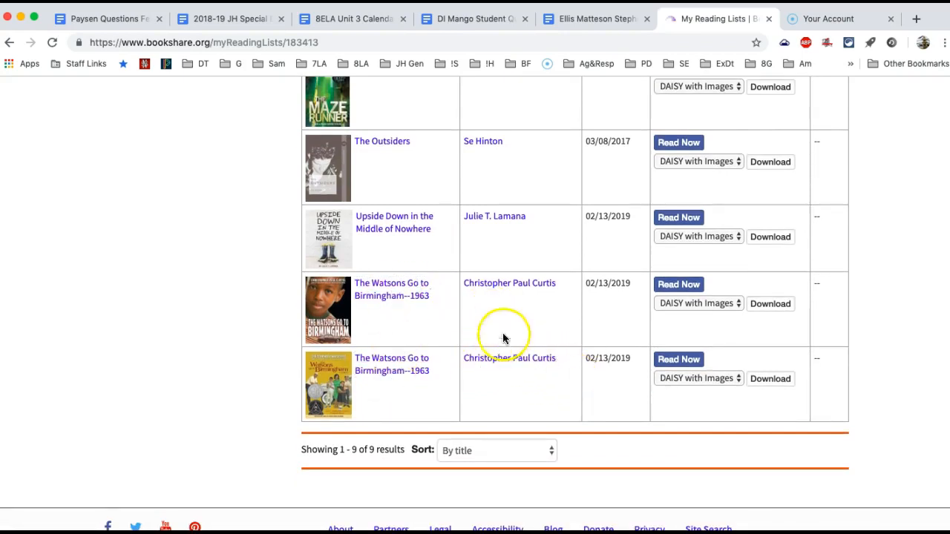
{"action": "scroll", "scroll_direction": "up", "scroll_amount": 3}
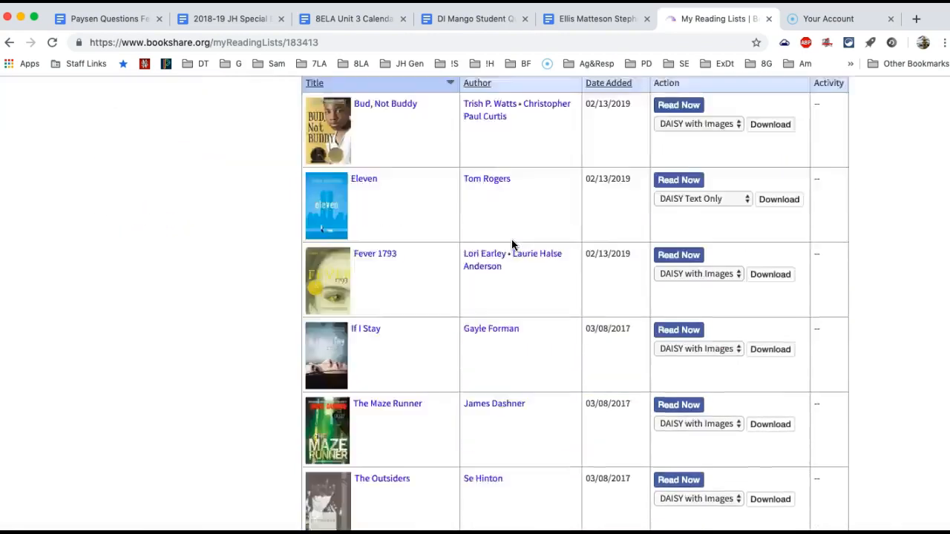
{"action": "scroll", "scroll_direction": "down", "scroll_amount": 3}
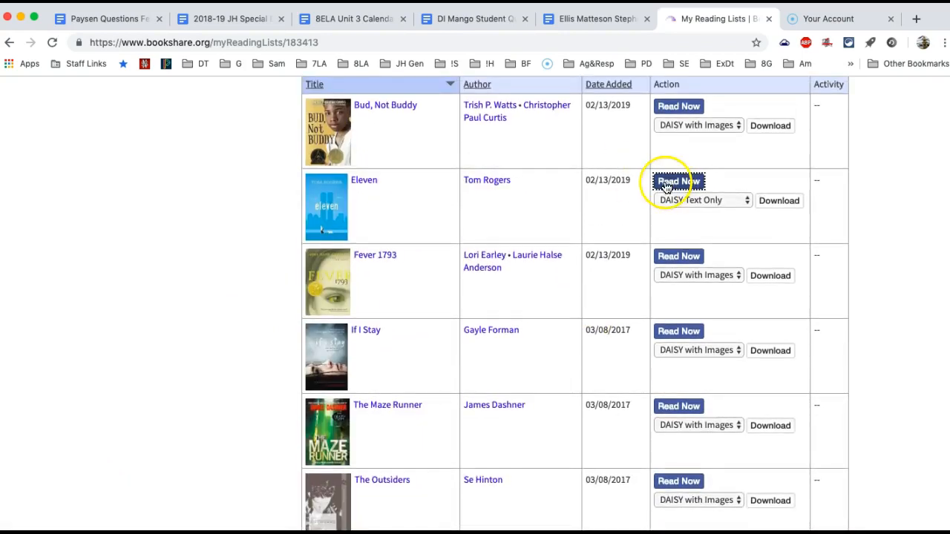
Open Eleven by Tom Rogers in the Web Reader via Read Now.
{"action": "left_click", "coordinate": [677, 181]}
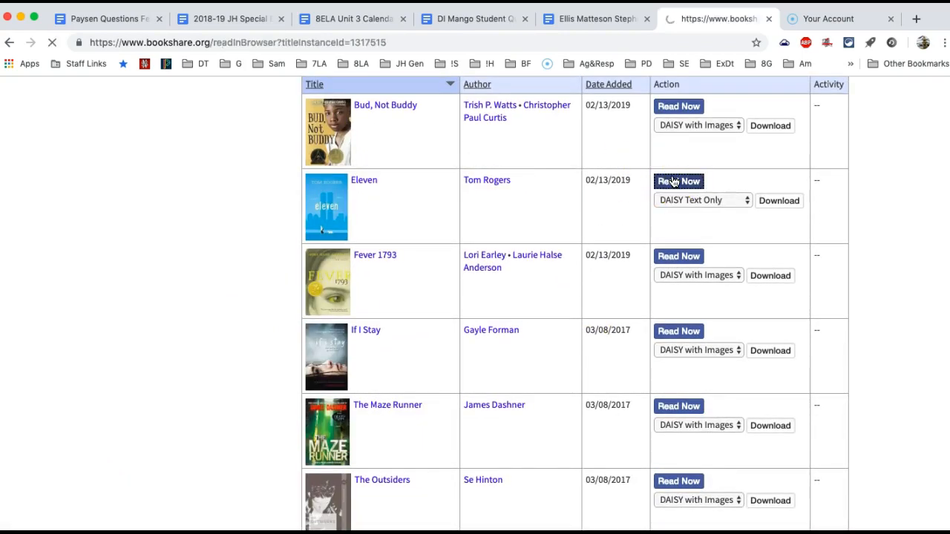
{"action": "left_click", "coordinate": [677, 180]}
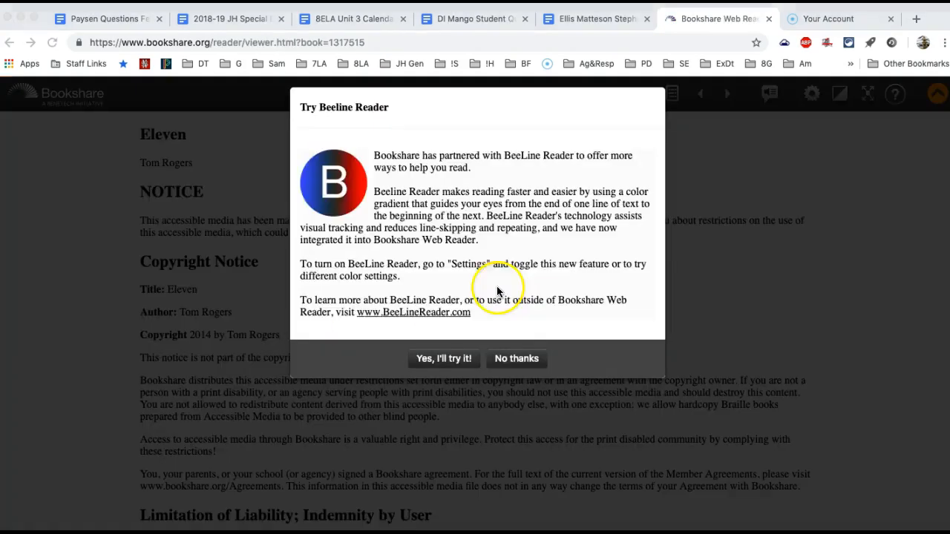
{"action": "mouse_move", "coordinate": [486, 245]}
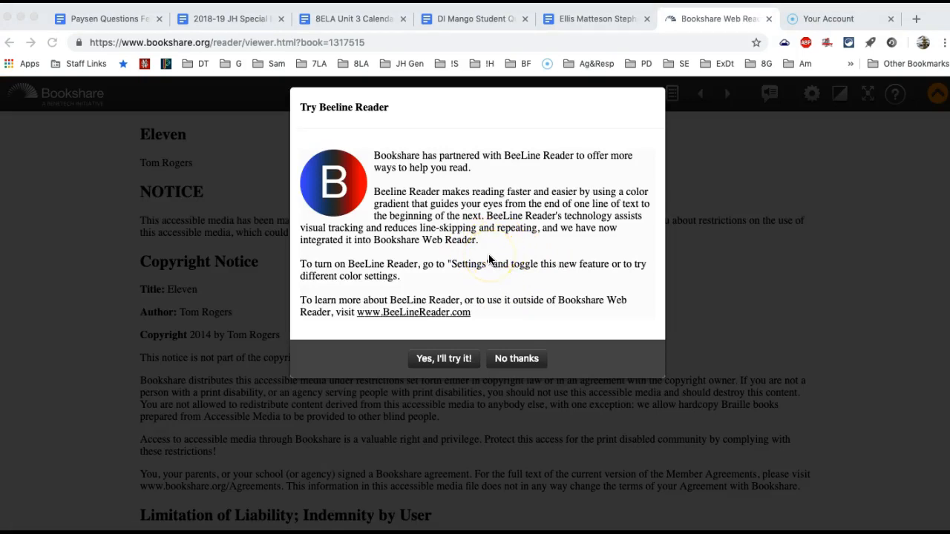
{"action": "mouse_move", "coordinate": [463, 252]}
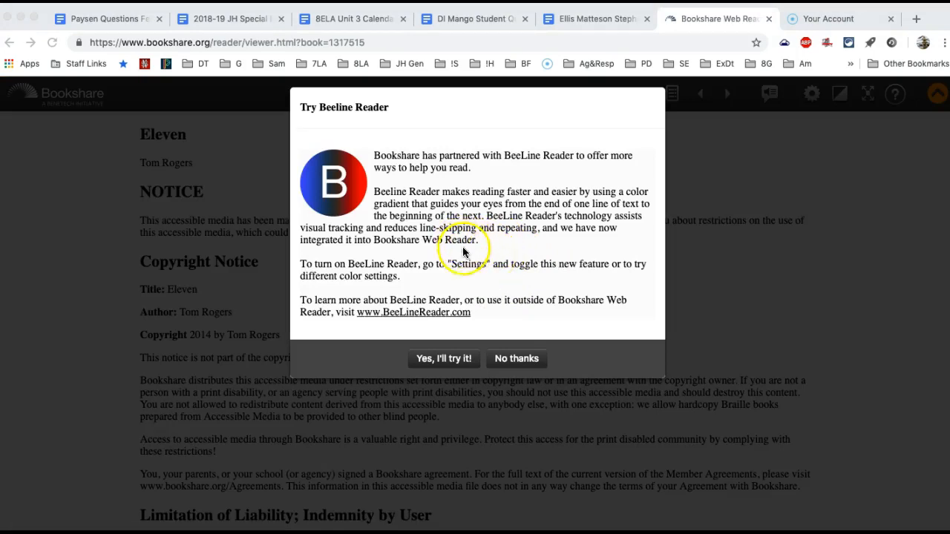
{"action": "mouse_move", "coordinate": [444, 359]}
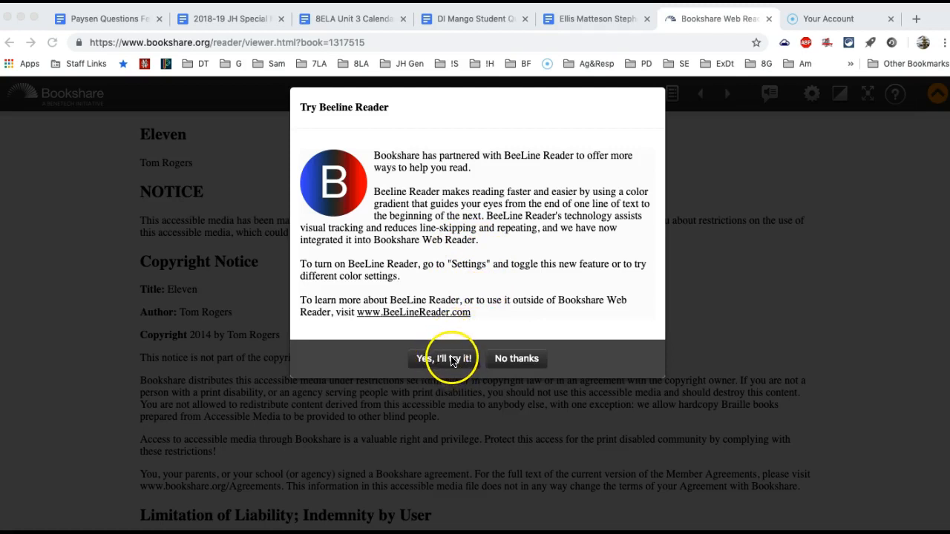
{"action": "mouse_move", "coordinate": [516, 359]}
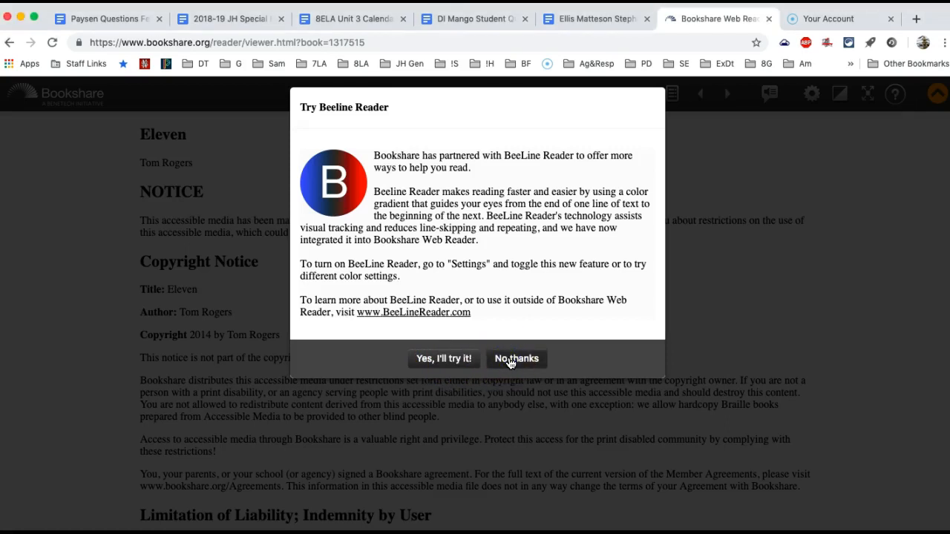
Decline the BeeLine Reader offer and scroll through Eleven's copyright notice.
{"action": "left_click", "coordinate": [515, 358]}
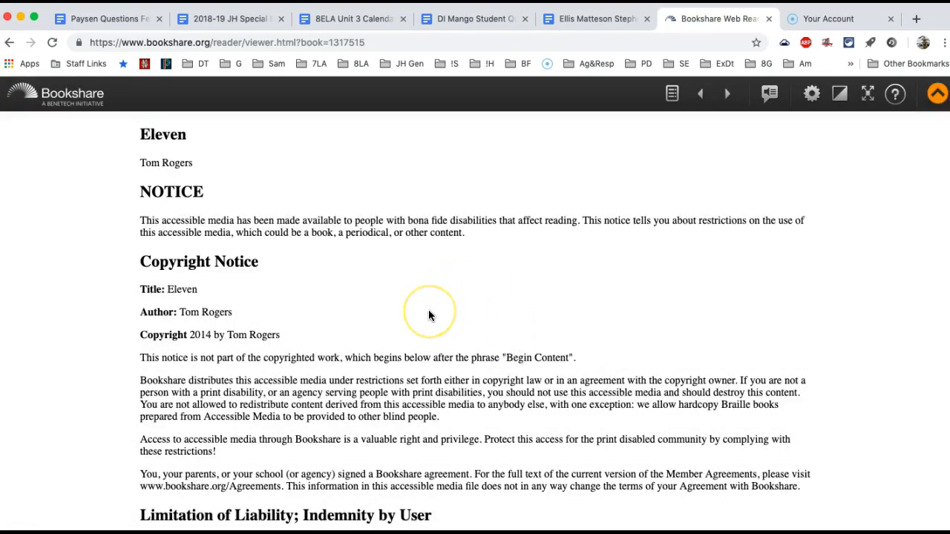
{"action": "scroll", "scroll_direction": "down", "scroll_amount": 3}
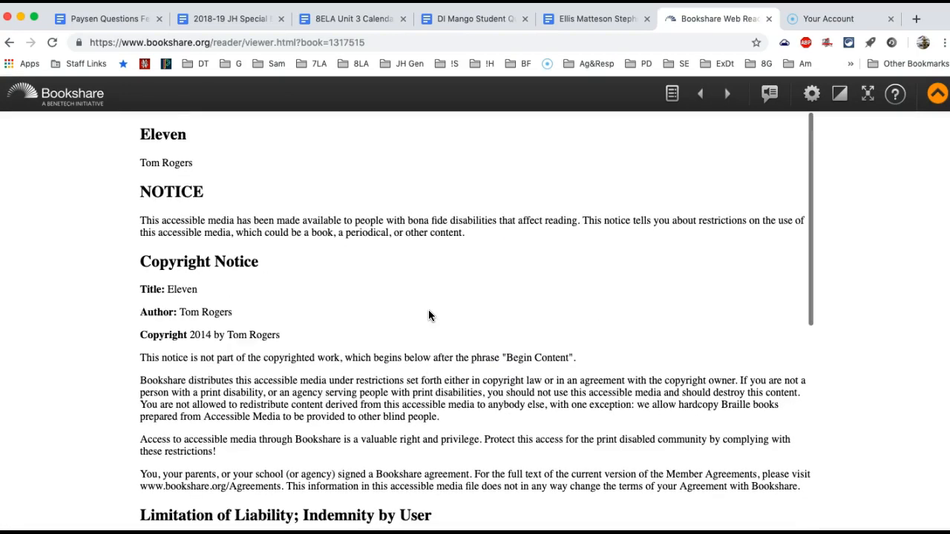
{"action": "scroll", "scroll_direction": "down", "scroll_amount": 3}
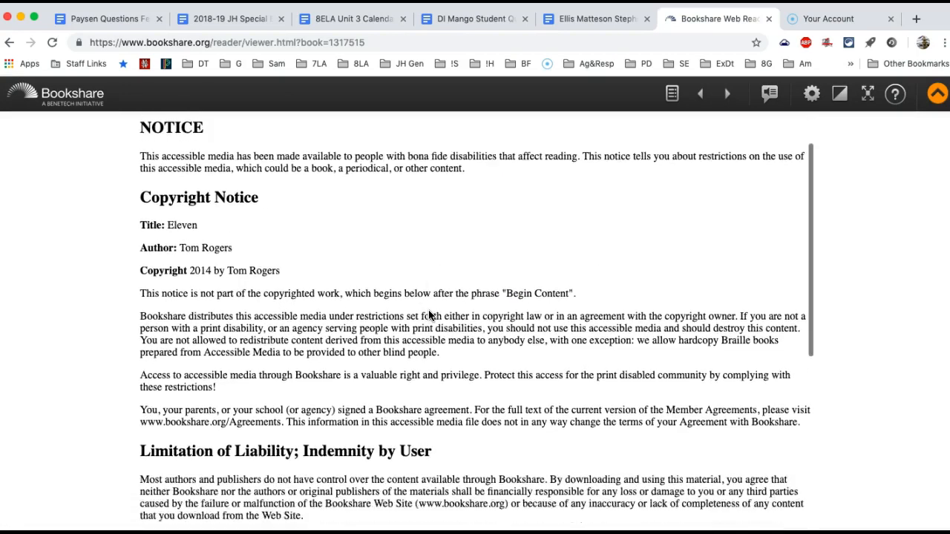
{"action": "scroll", "scroll_direction": "down", "scroll_amount": 3}
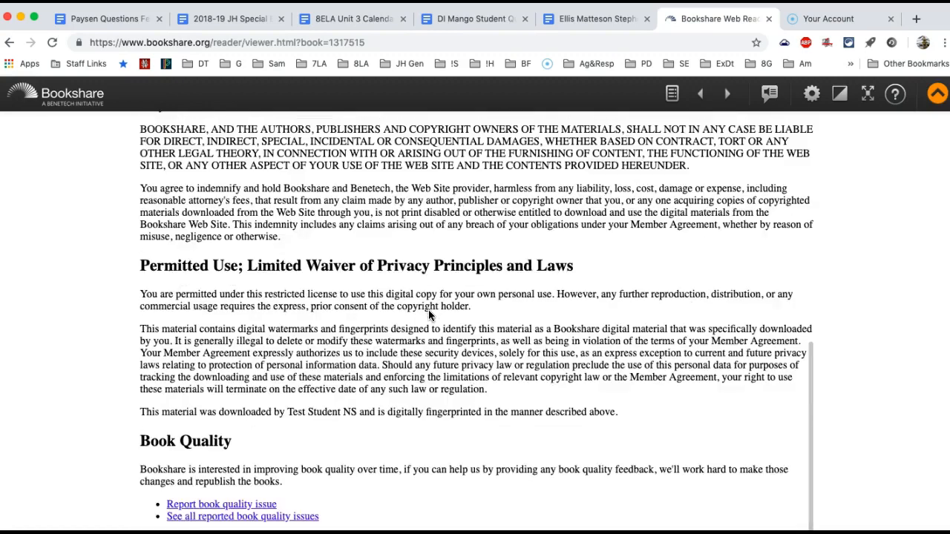
{"action": "scroll", "scroll_direction": "up", "scroll_amount": 3}
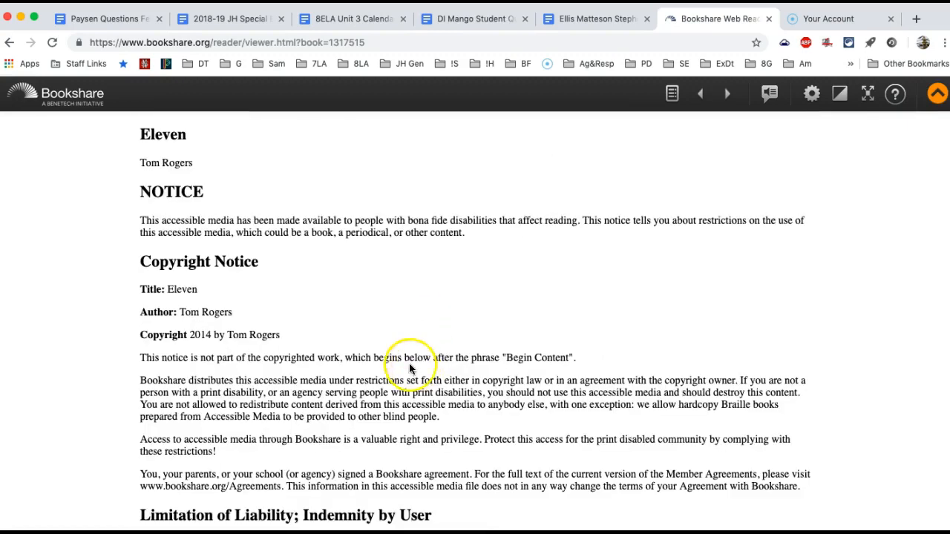
Jump to Eleven's book content and scroll to the dedication and Chapter 1, A-Dawg.
{"action": "left_click", "coordinate": [726, 93]}
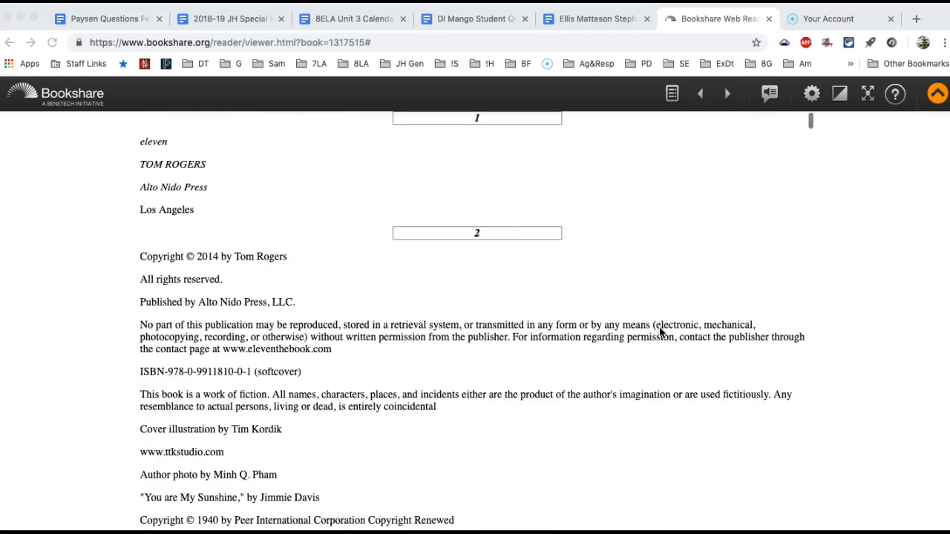
{"action": "scroll", "scroll_direction": "down", "scroll_amount": 3}
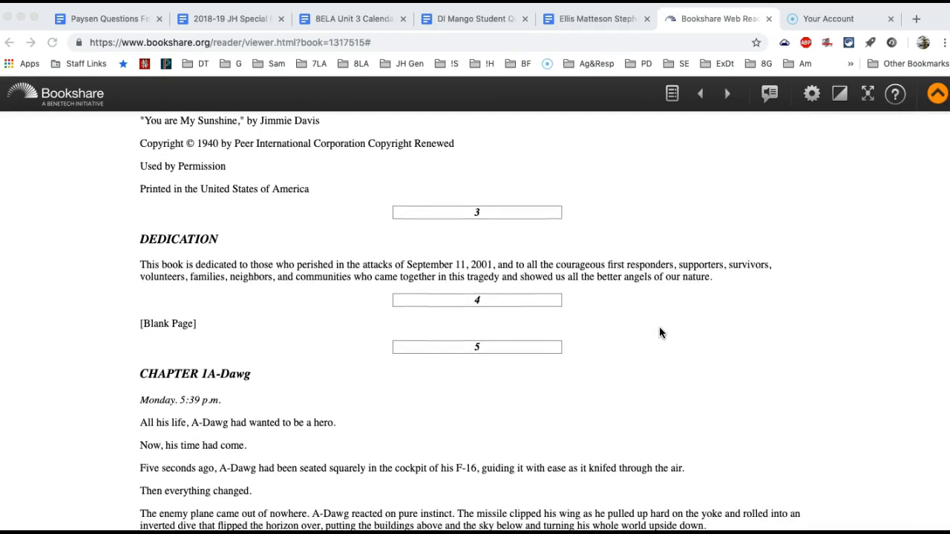
{"action": "scroll", "scroll_direction": "down", "scroll_amount": 3}
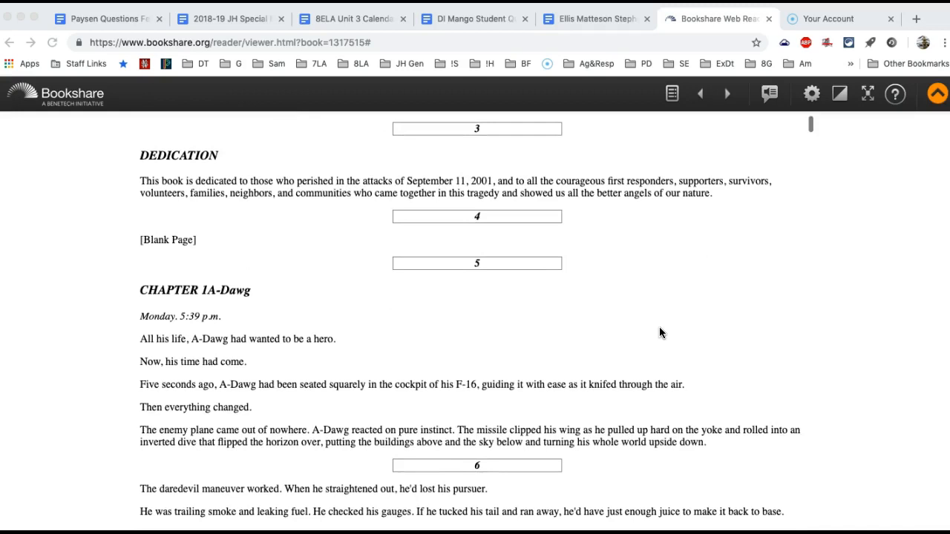